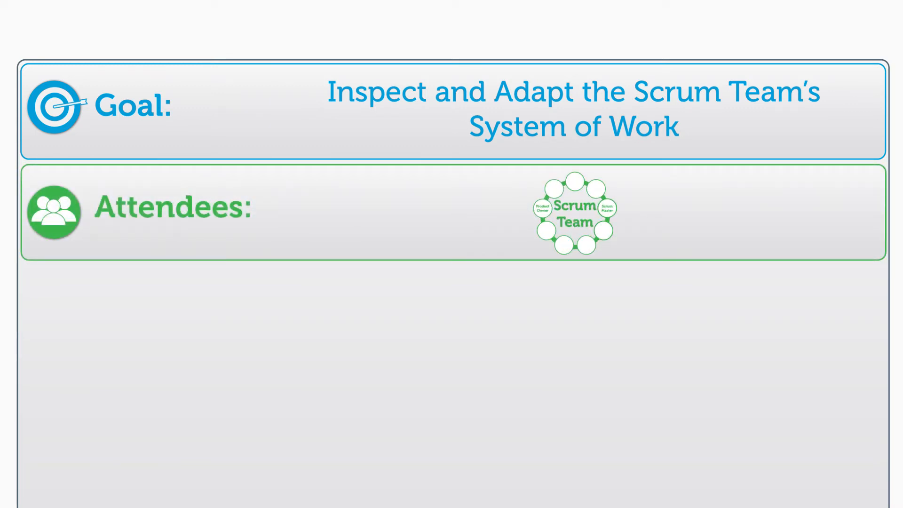
scroll(down, 3)
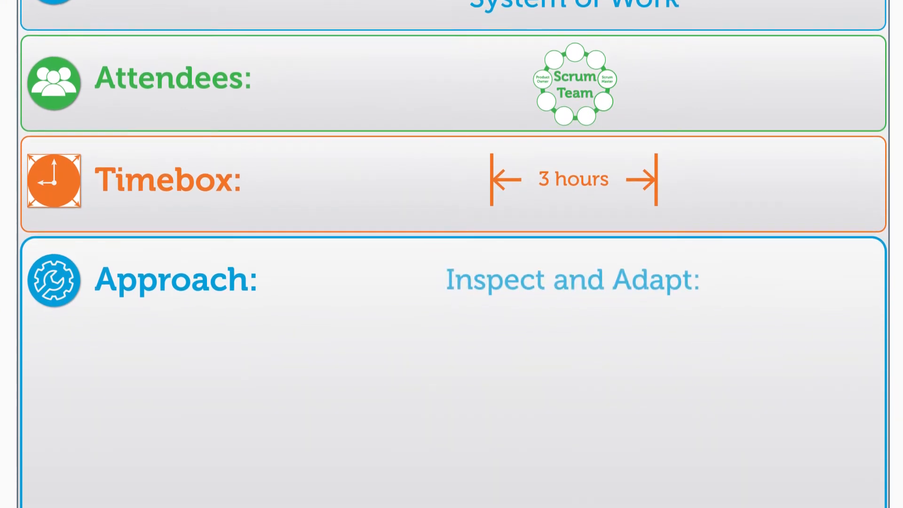
scroll(down, 3)
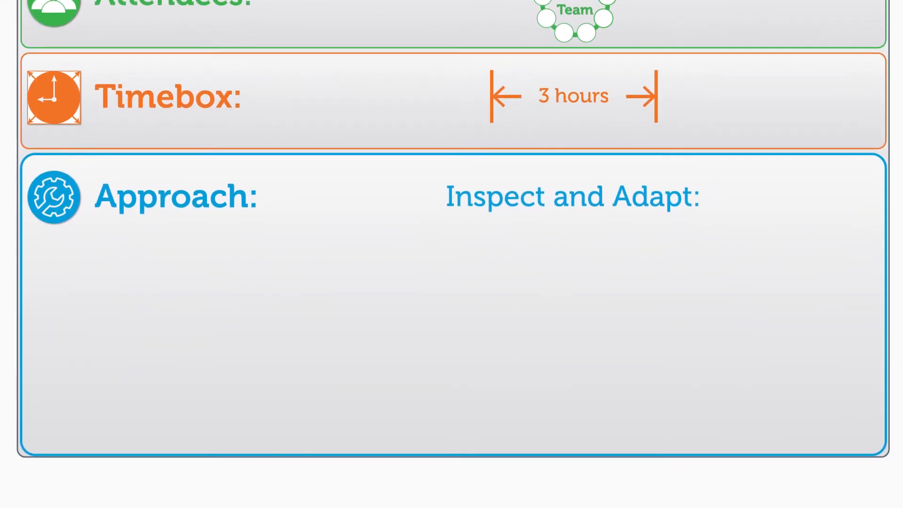